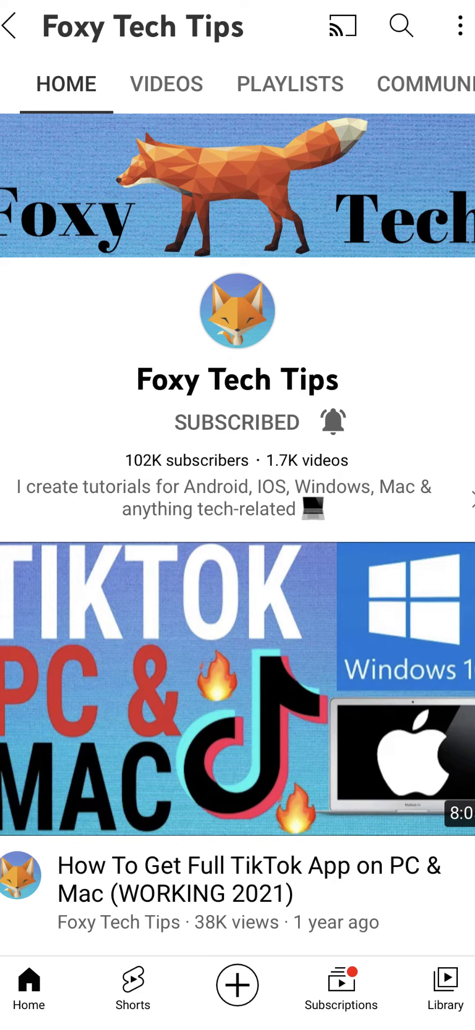
# Leave the Foxy Tech Tips YouTube channel page for the home screen
pyautogui.press('home')
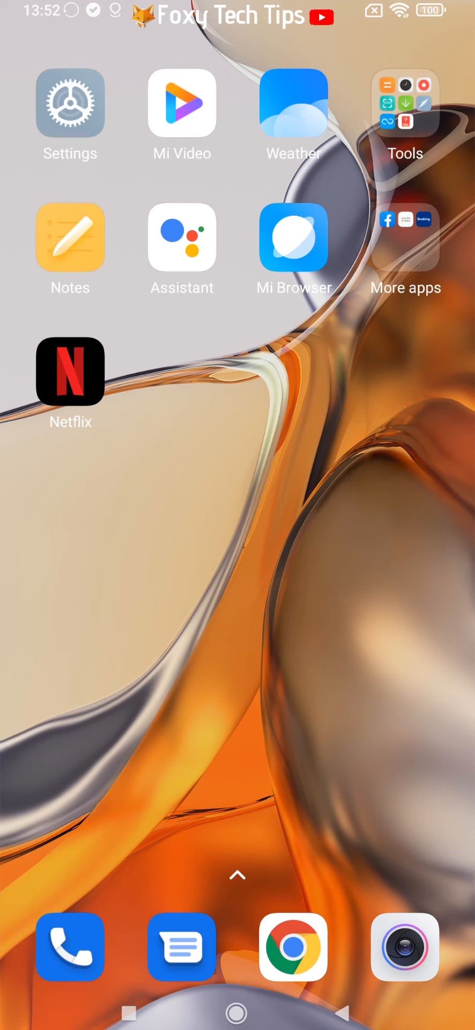
# Open Settings from the launcher, return home, then reopen Settings
pyautogui.click(69, 103)
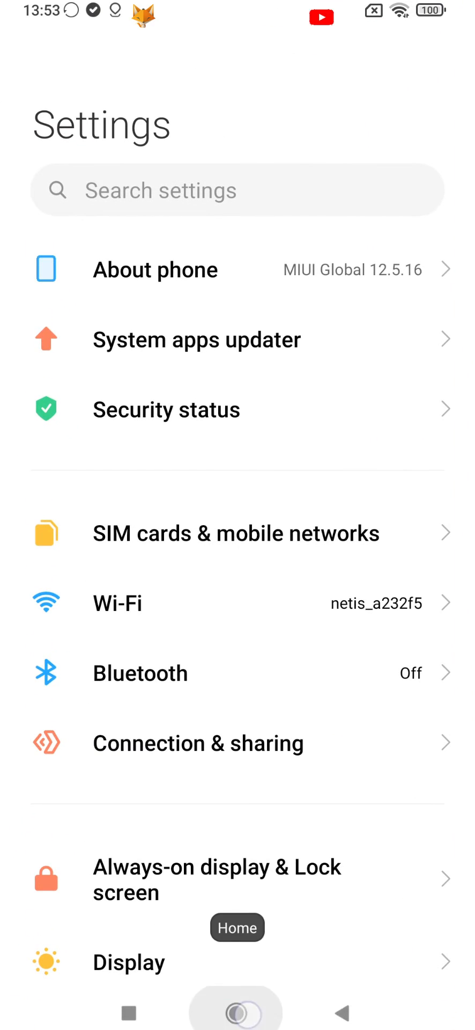
pyautogui.click(238, 1011)
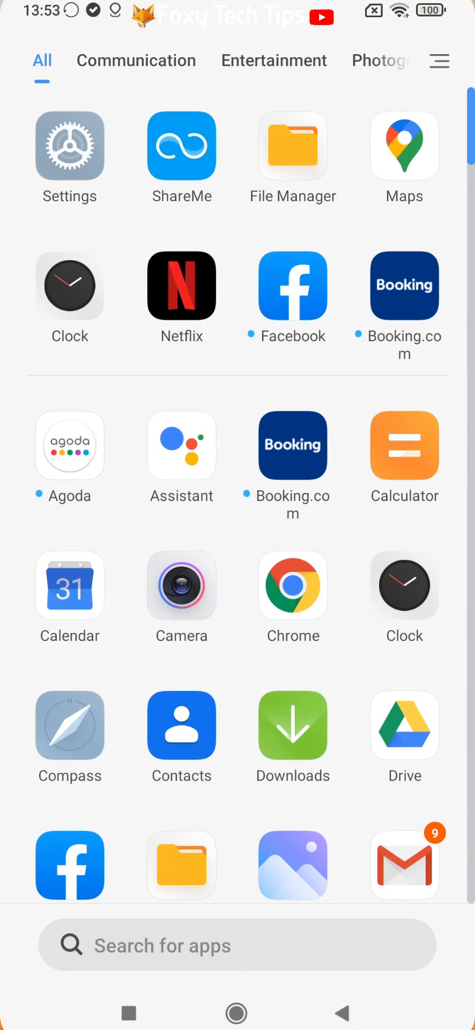
pyautogui.click(69, 145)
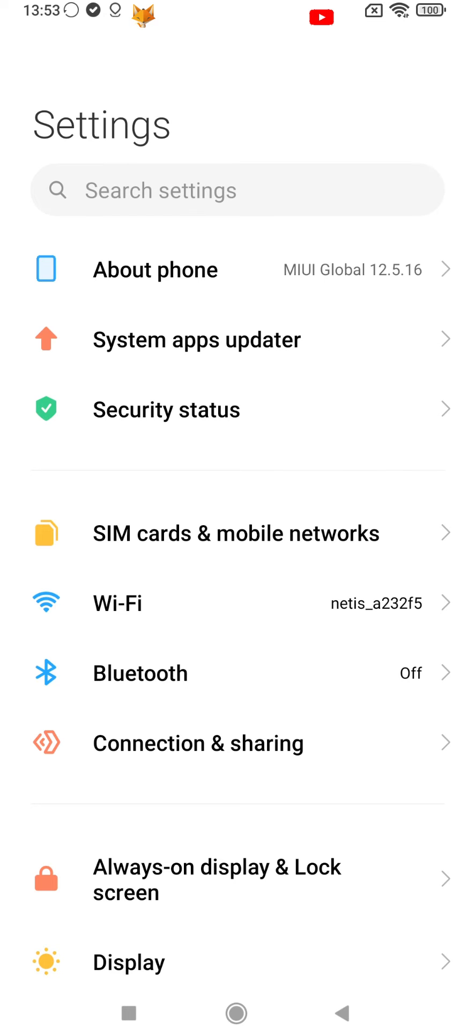
# Go to About phone and open Factory reset
pyautogui.click(156, 269)
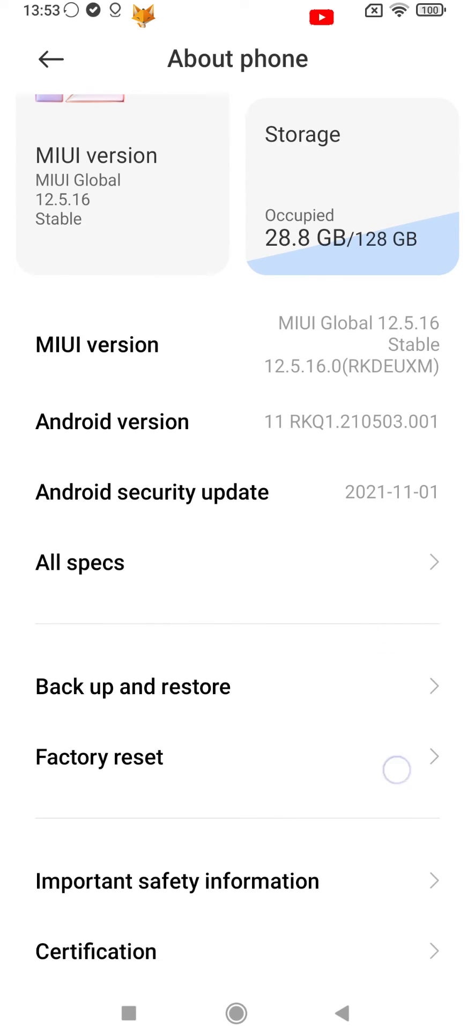
pyautogui.click(99, 758)
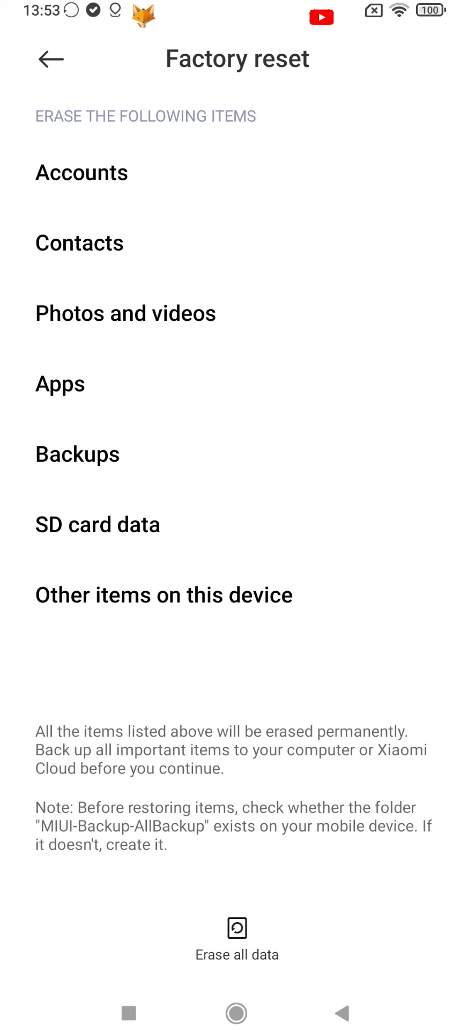
# Request Erase all data, then return home and scroll the app list
pyautogui.click(238, 938)
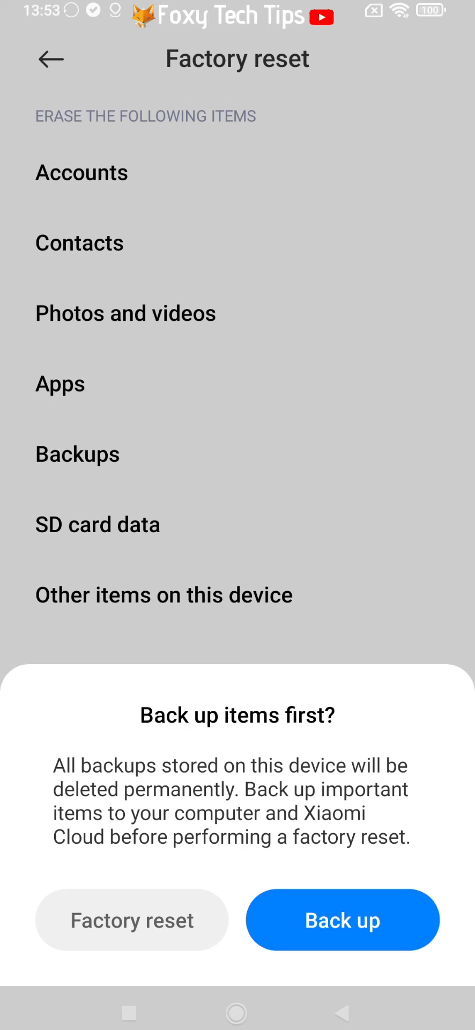
pyautogui.click(237, 1012)
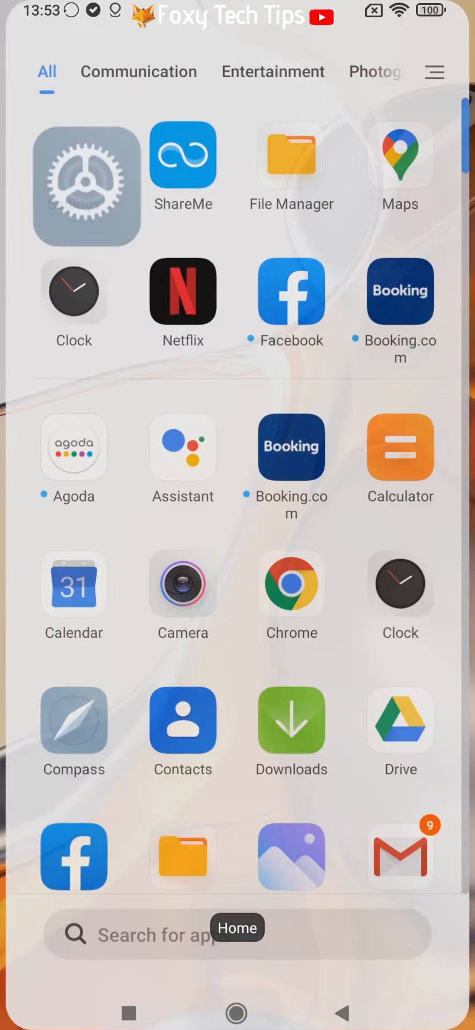
pyautogui.scroll(-3)
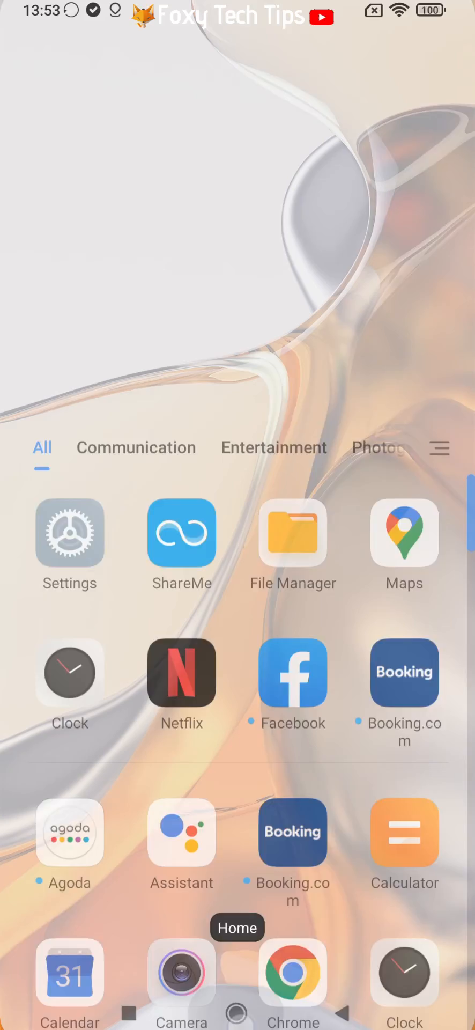